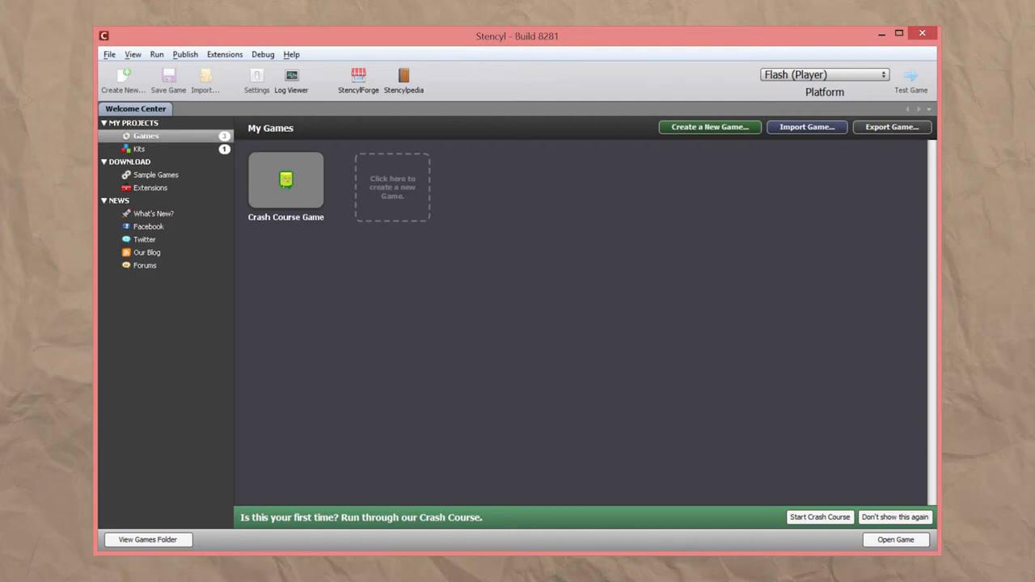
Step: Create a new game based on the Crash Course Kit from the Welcome Center
{"action": "left_click", "coordinate": [708, 126]}
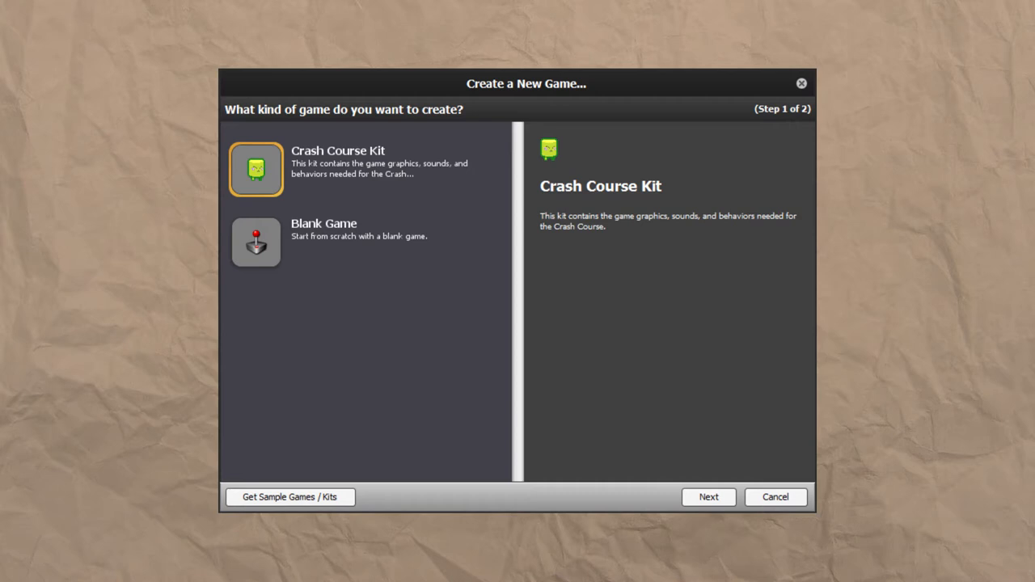
{"action": "left_click", "coordinate": [709, 497]}
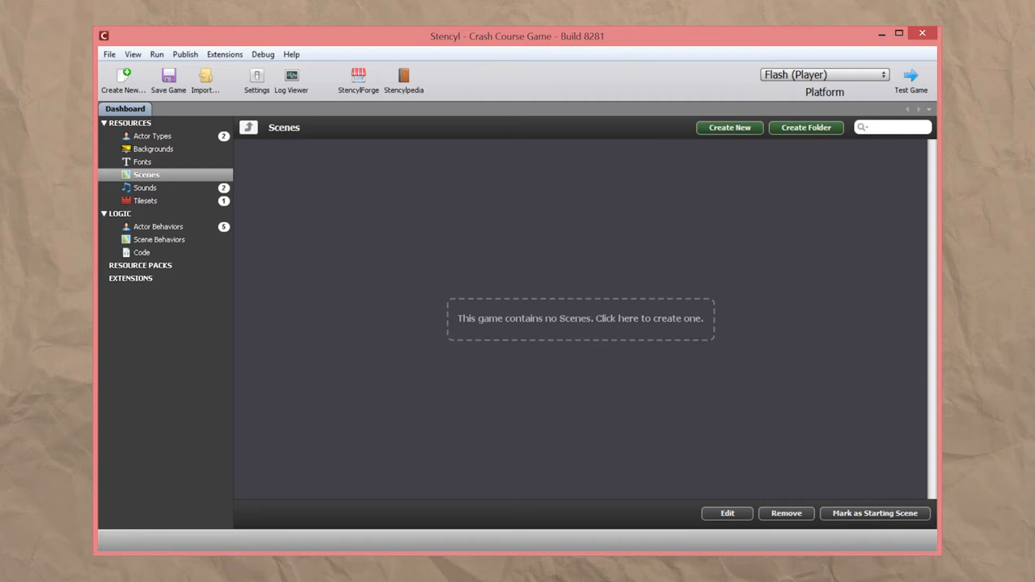
Step: Open the Mambo actor from Actor Types, then return to the Dashboard and select Pronger
{"action": "left_click", "coordinate": [152, 136]}
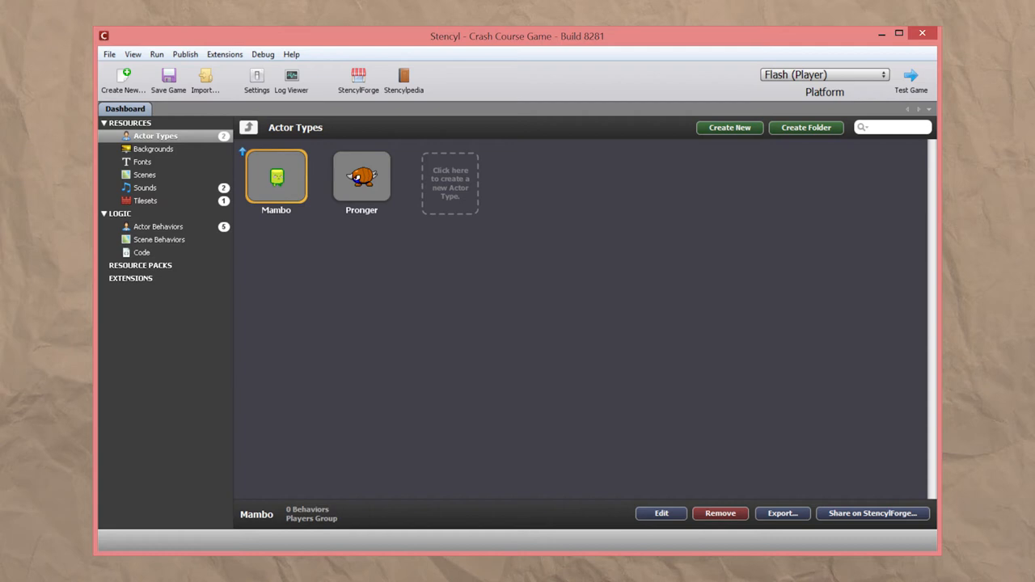
{"action": "double_click", "coordinate": [275, 176]}
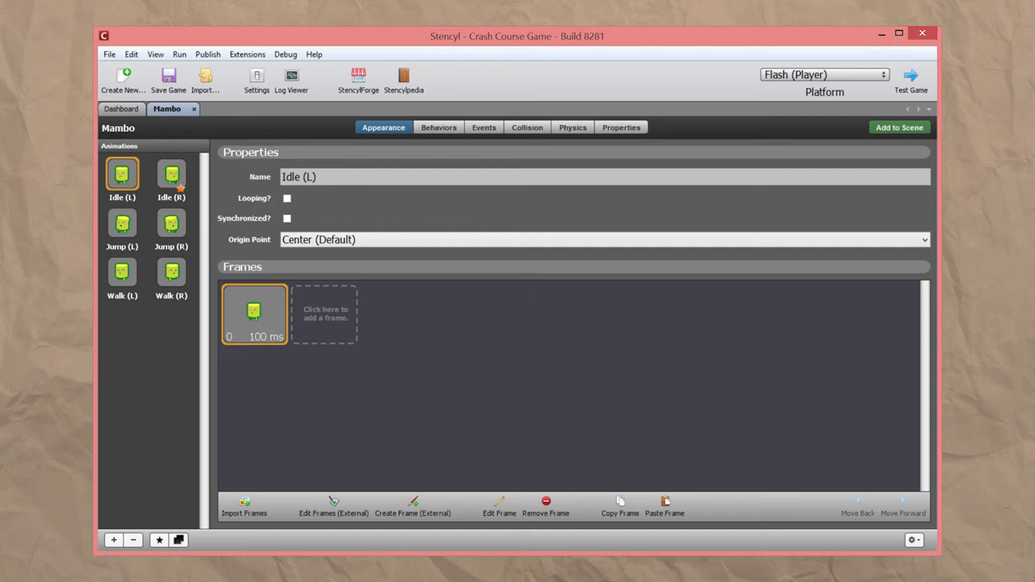
{"action": "left_click", "coordinate": [121, 108]}
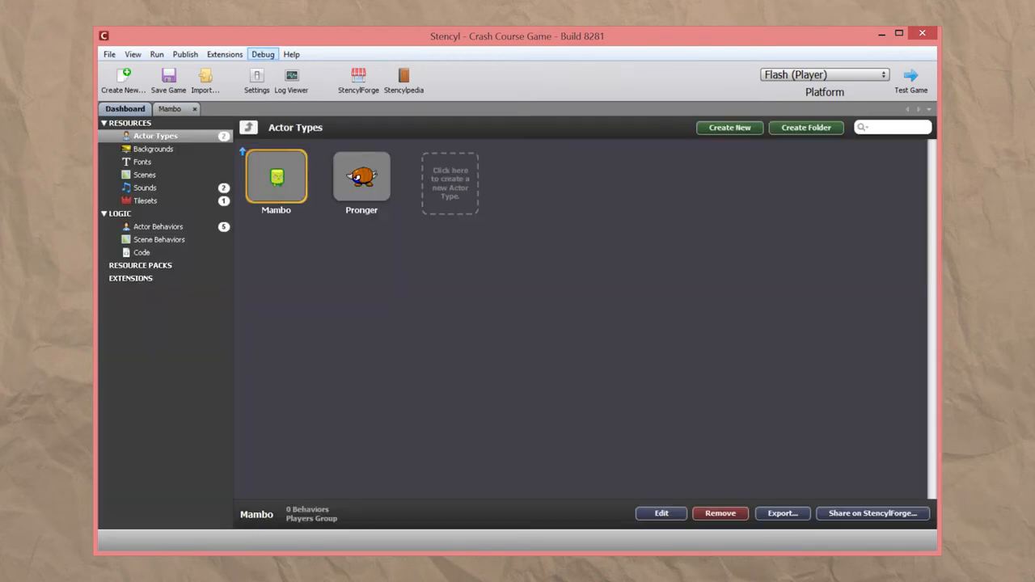
{"action": "left_click", "coordinate": [362, 177]}
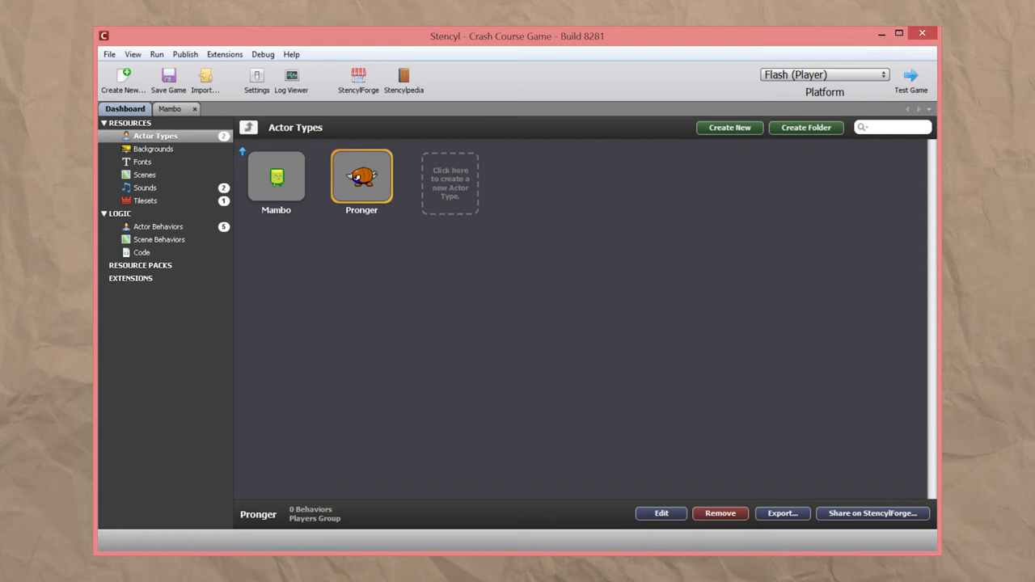
Step: Open the Grass Land Tileset, return to the Dashboard, and show the Actor Behaviors
{"action": "left_click", "coordinate": [147, 201]}
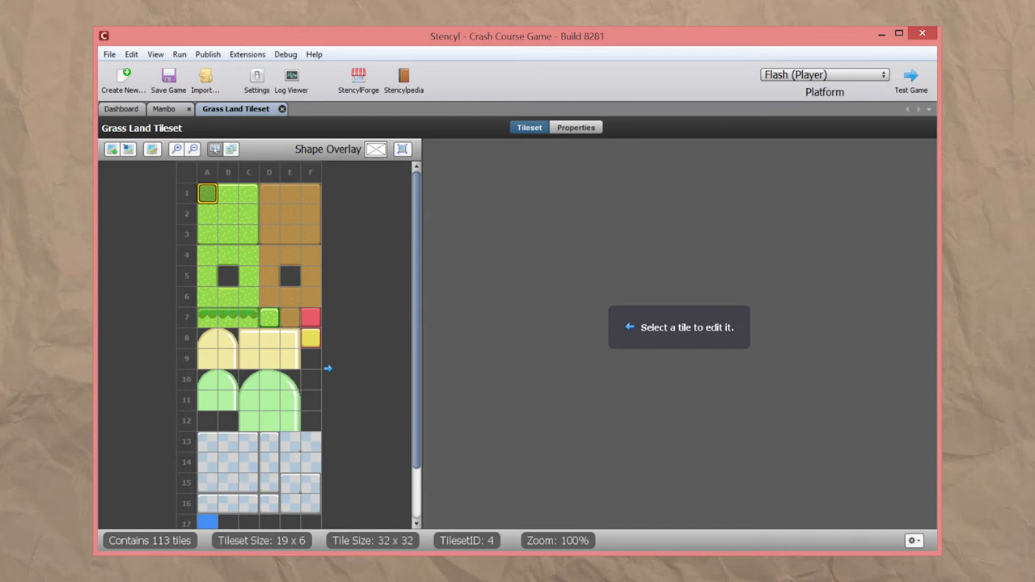
{"action": "left_click", "coordinate": [125, 108]}
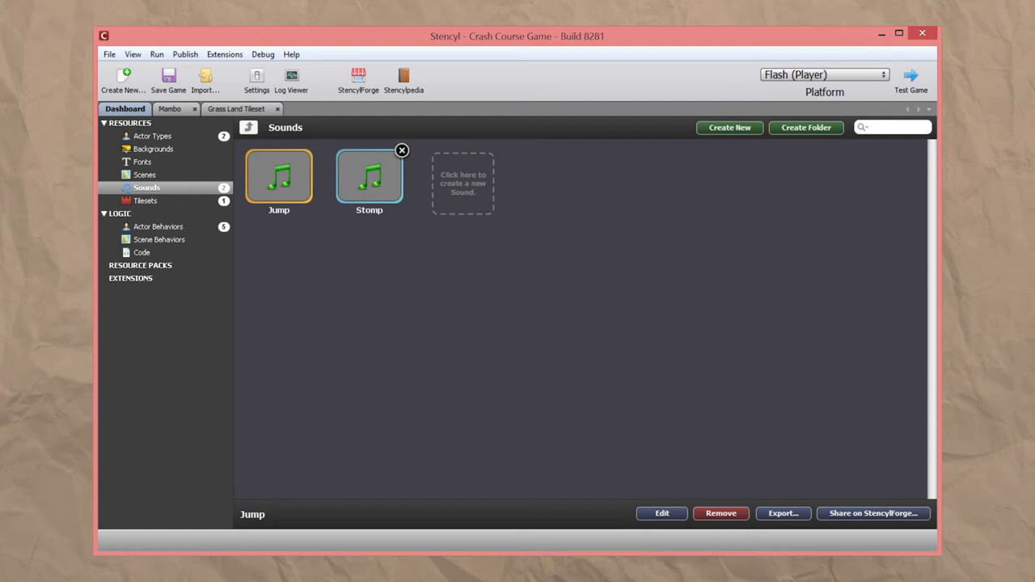
{"action": "left_click", "coordinate": [158, 227]}
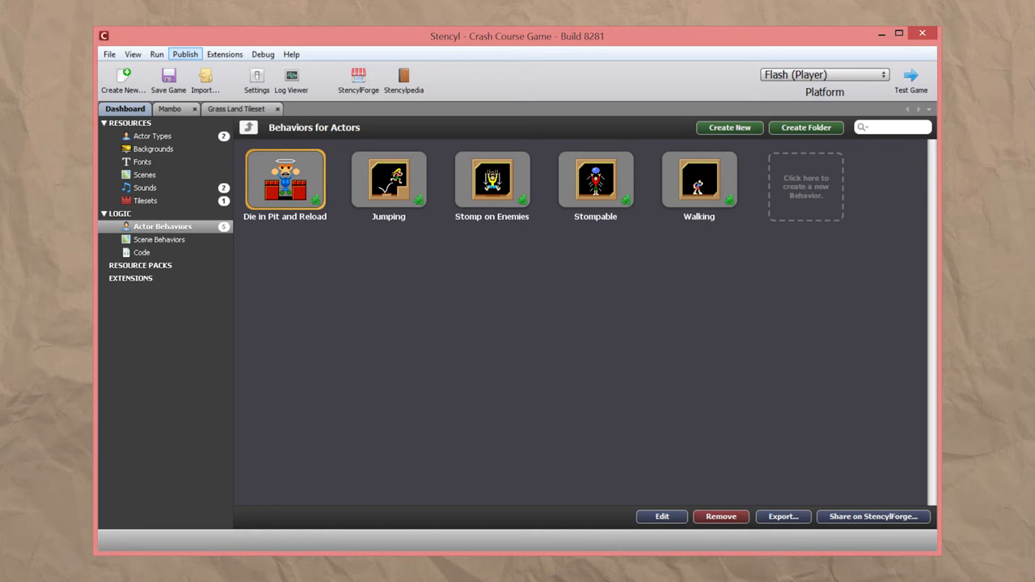
Step: Return to the Actor Types list with the Pronger enemy actor selected
{"action": "double_click", "coordinate": [699, 178]}
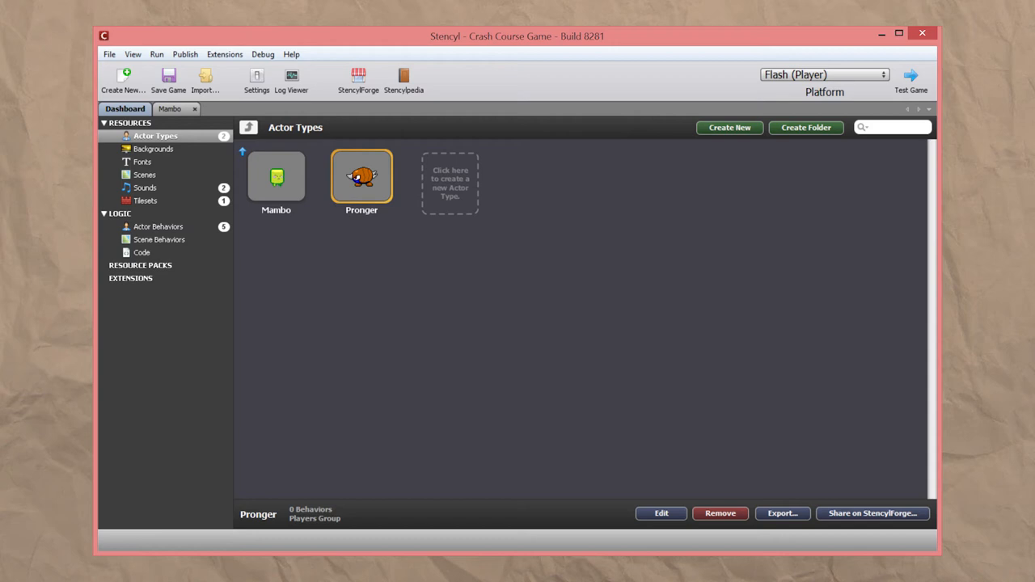
Step: Reopen Mambo, review its Properties, and bring up the Add Behavior picker
{"action": "double_click", "coordinate": [275, 176]}
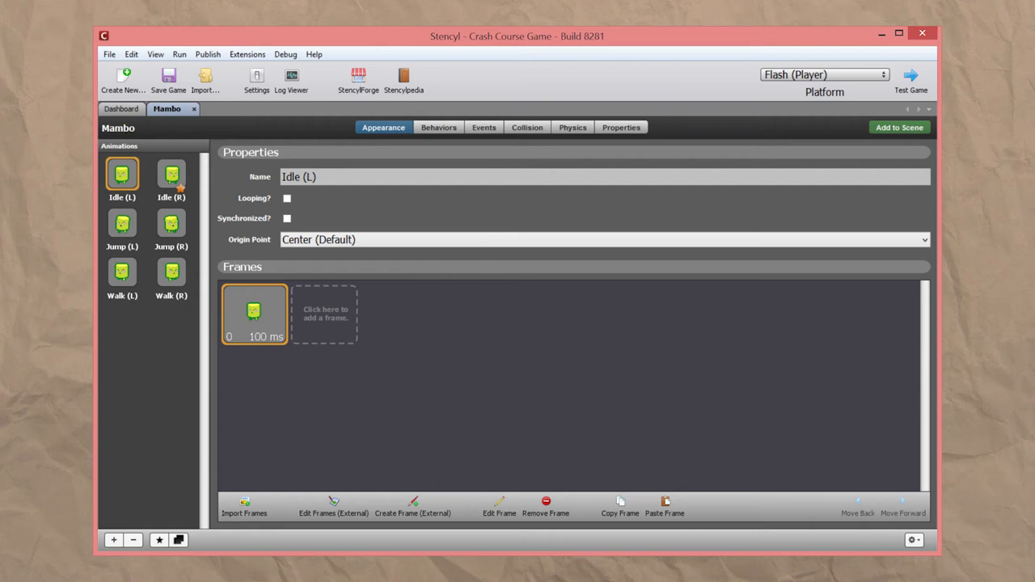
{"action": "left_click", "coordinate": [622, 126]}
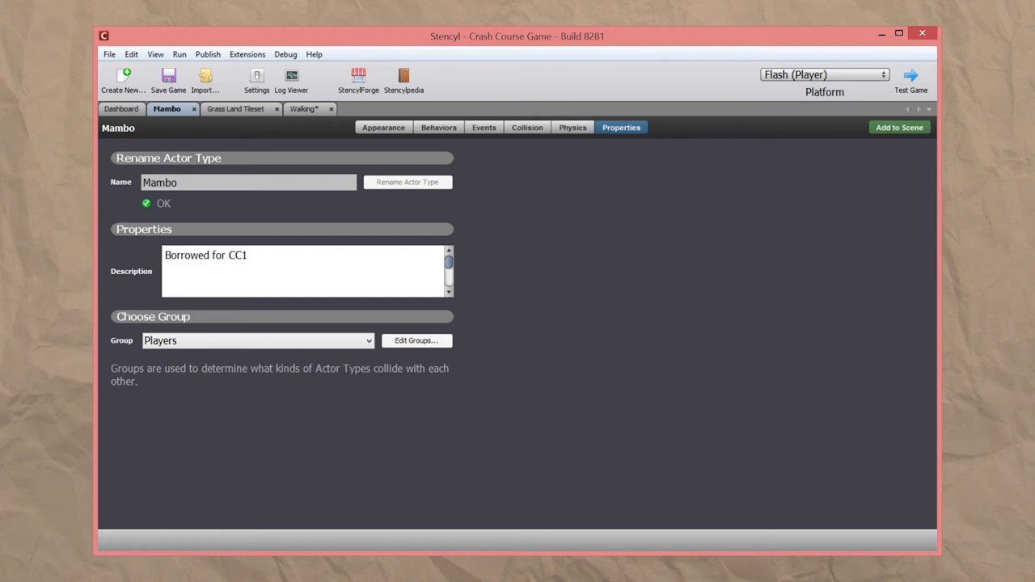
{"action": "left_click", "coordinate": [438, 126]}
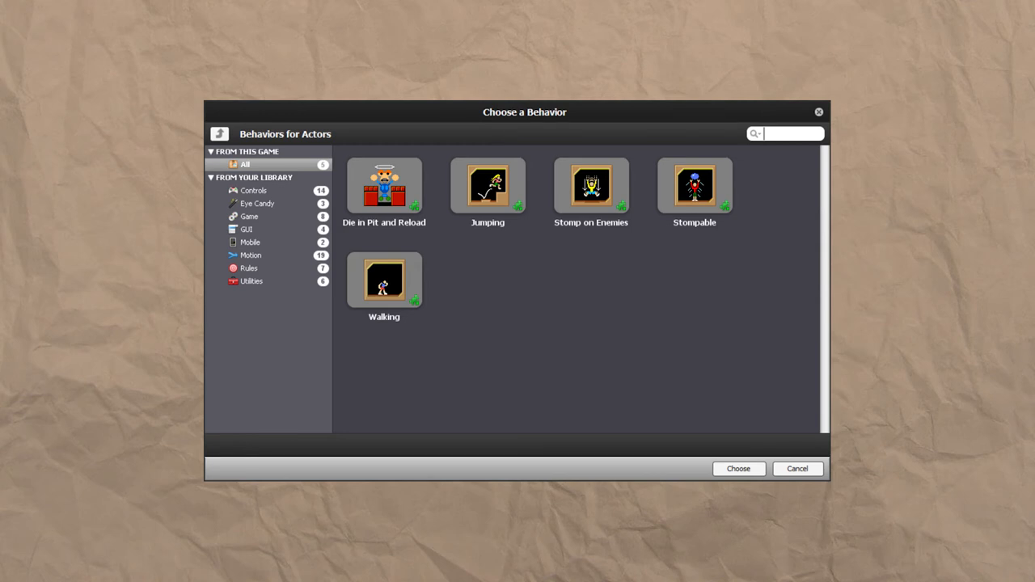
Step: Add Mambo's Walking and Jumping behaviors, then view the Stomp on Enemies settings
{"action": "left_click", "coordinate": [737, 469]}
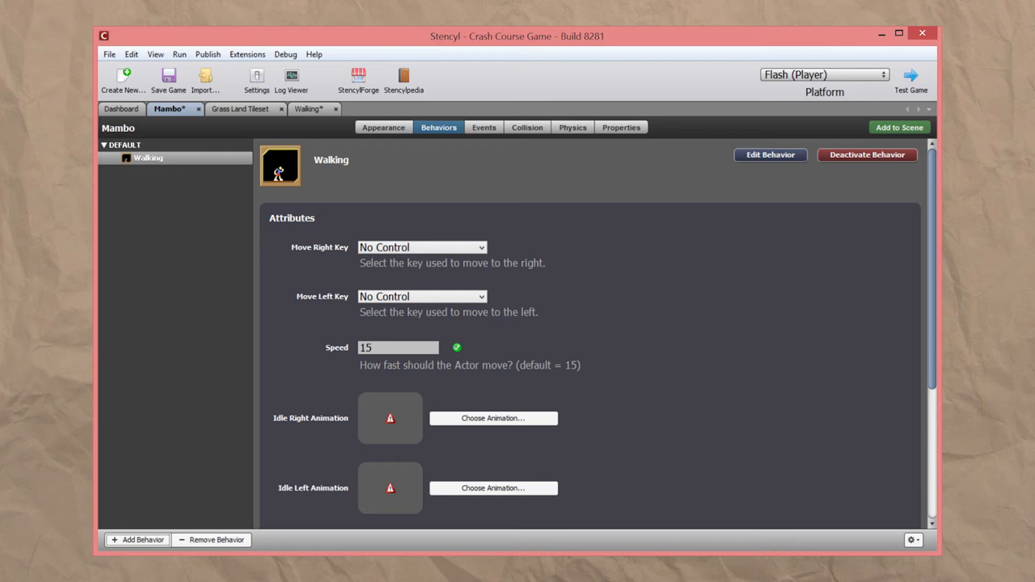
{"action": "mouse_move", "coordinate": [401, 246]}
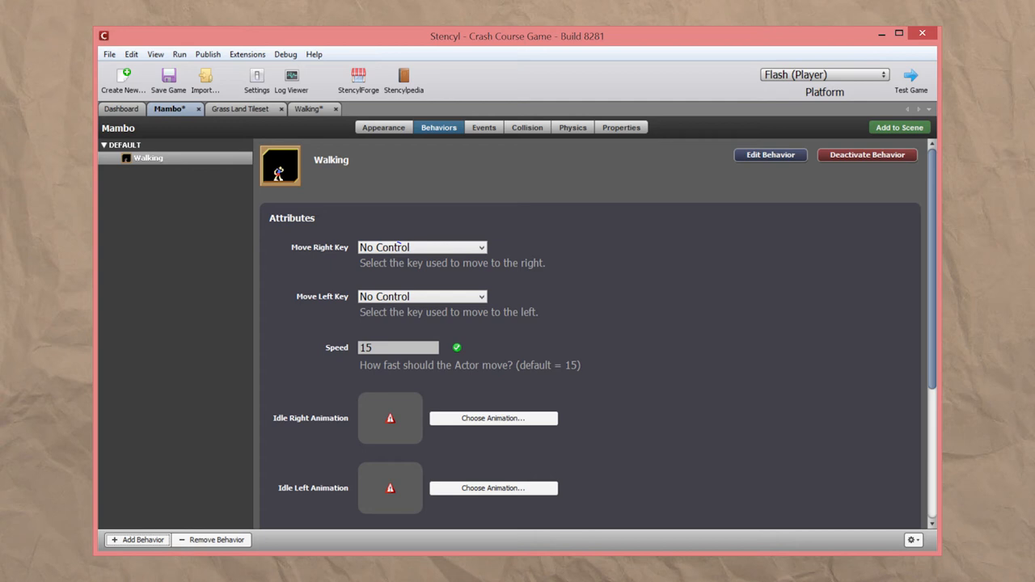
{"action": "scroll", "scroll_direction": "down", "scroll_amount": 3}
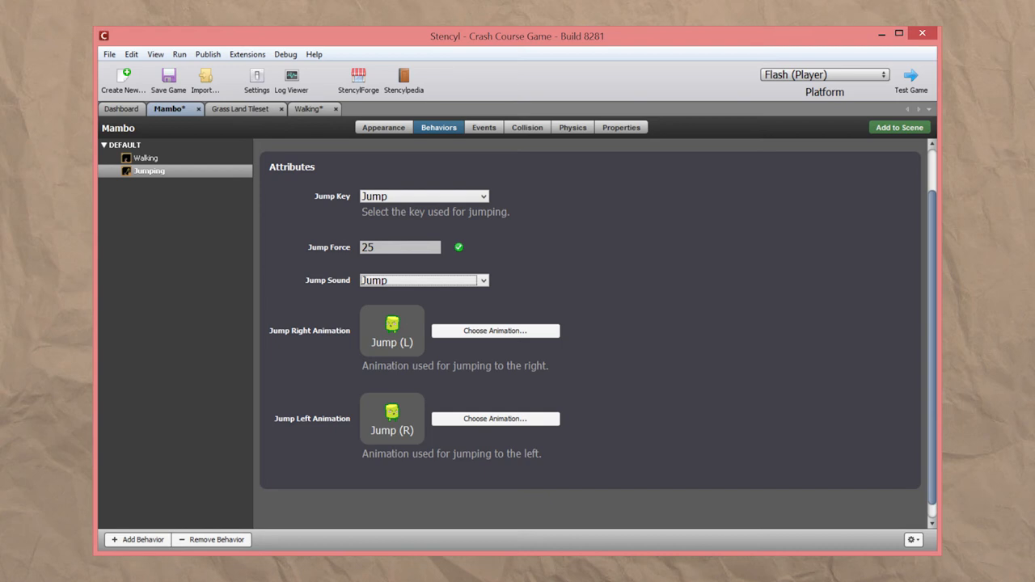
{"action": "left_click", "coordinate": [166, 184]}
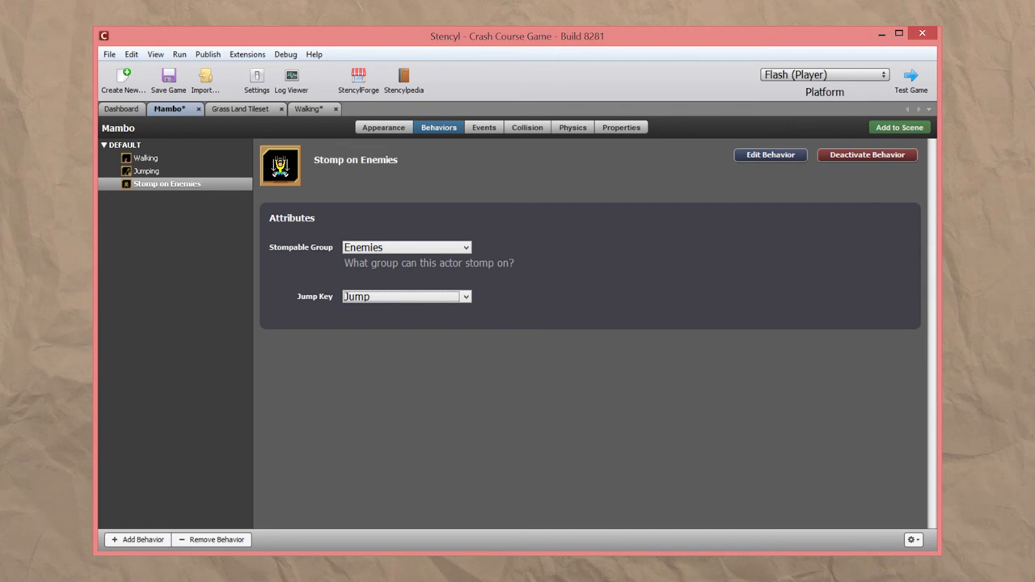
Step: Review Mambo's Die in Pit and Reload behavior and go back to the Actor Types list
{"action": "left_click", "coordinate": [137, 540]}
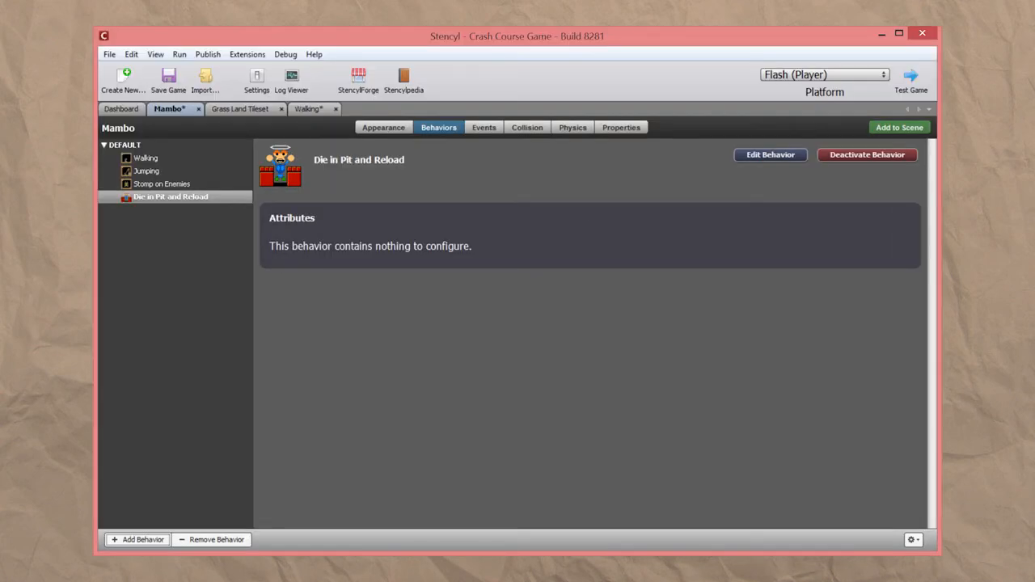
{"action": "left_click", "coordinate": [123, 109]}
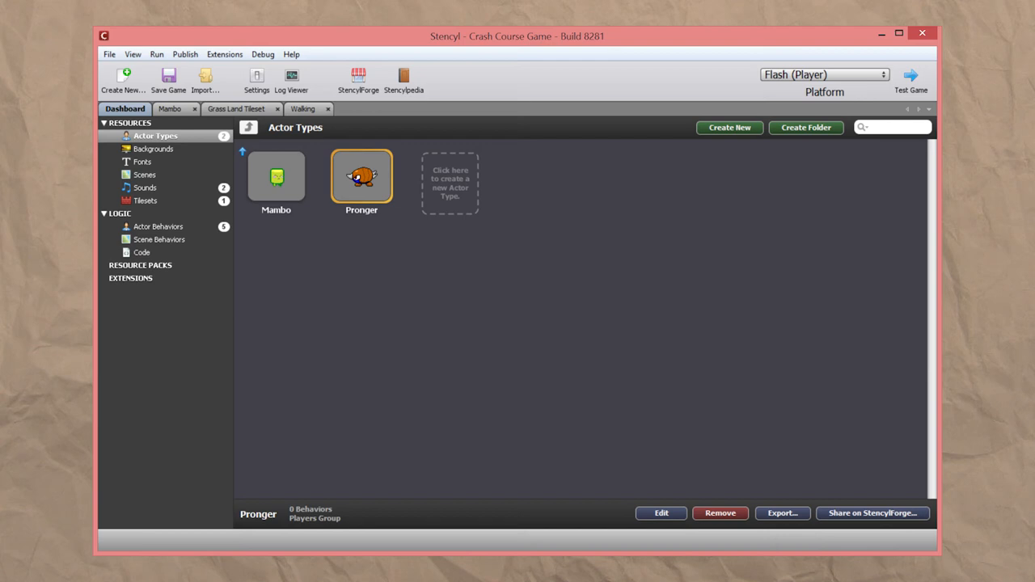
Step: Open the Pronger actor and show its Stompable behavior with hurt-l animation and Stomp sound
{"action": "double_click", "coordinate": [362, 175]}
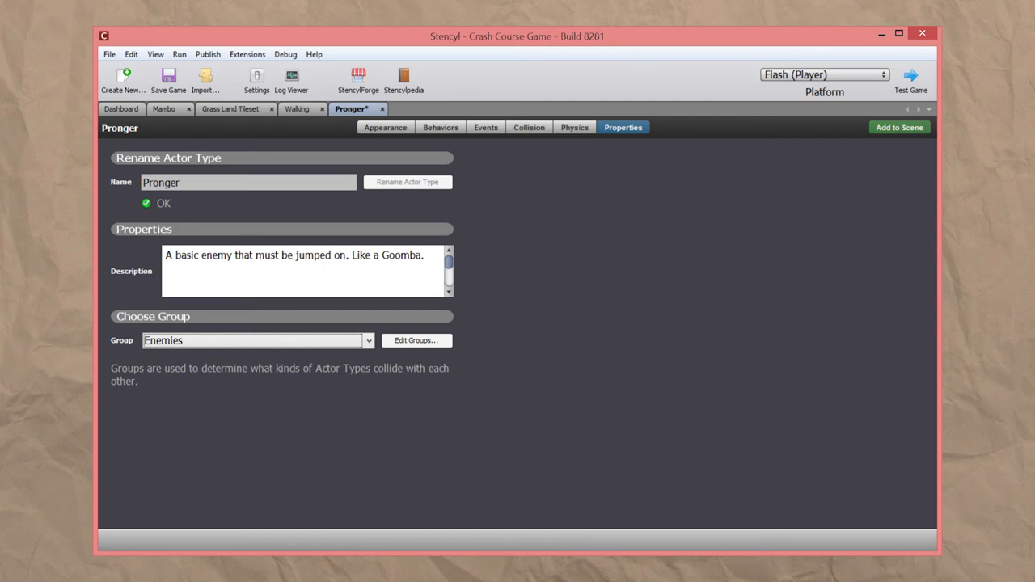
{"action": "left_click", "coordinate": [440, 126]}
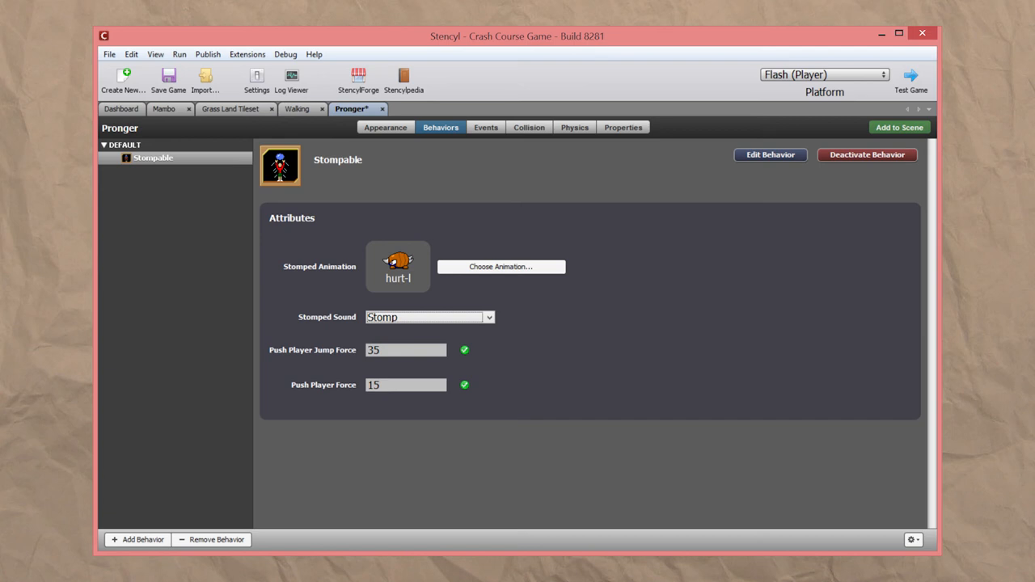
Step: Start a new scene resource: Game Scene, 20 by 12 tiles of 32 px, blue vertical gradient
{"action": "left_click", "coordinate": [123, 109]}
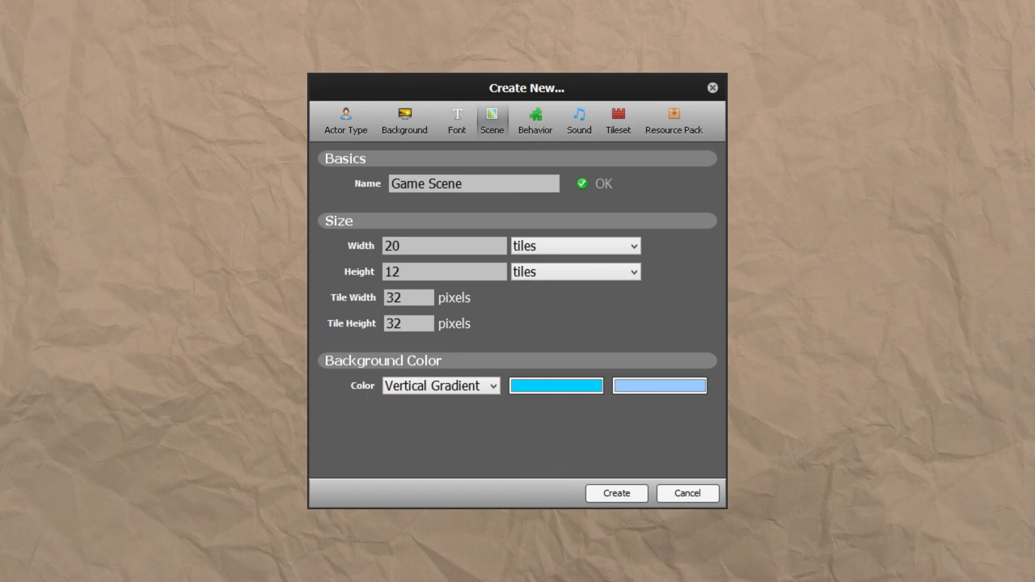
Step: Create Game Scene and paint a continuous row of grass tiles along its bottom edge
{"action": "left_click", "coordinate": [614, 493]}
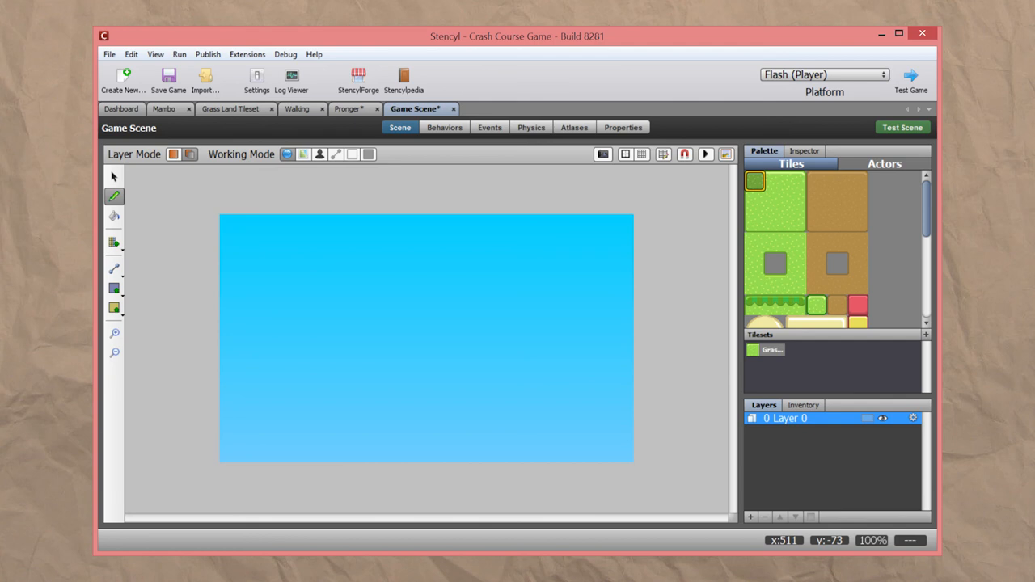
{"action": "left_click", "coordinate": [230, 453]}
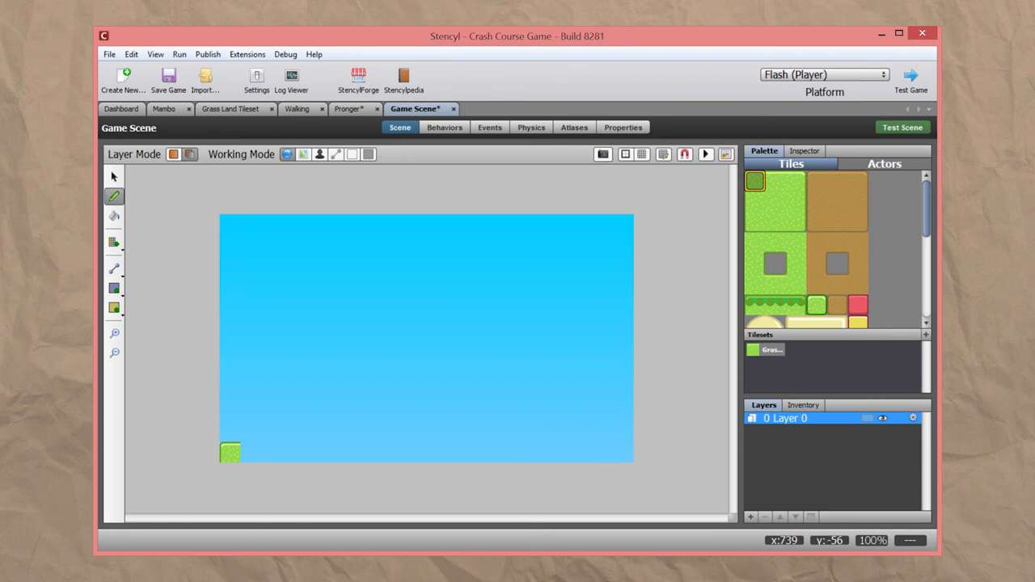
{"action": "left_click_drag", "start_coordinate": [230, 453], "coordinate": [623, 453]}
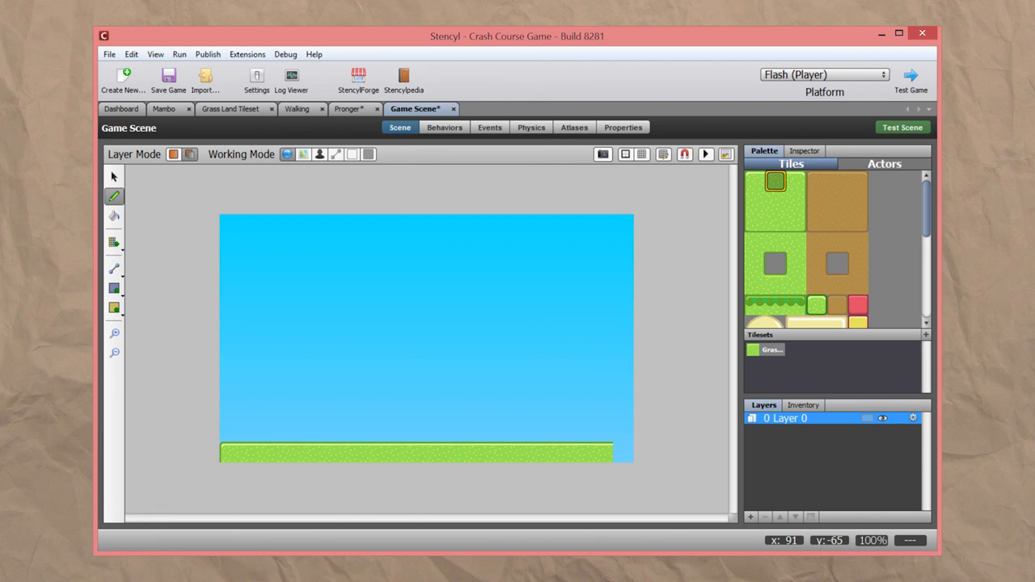
{"action": "left_click", "coordinate": [796, 181]}
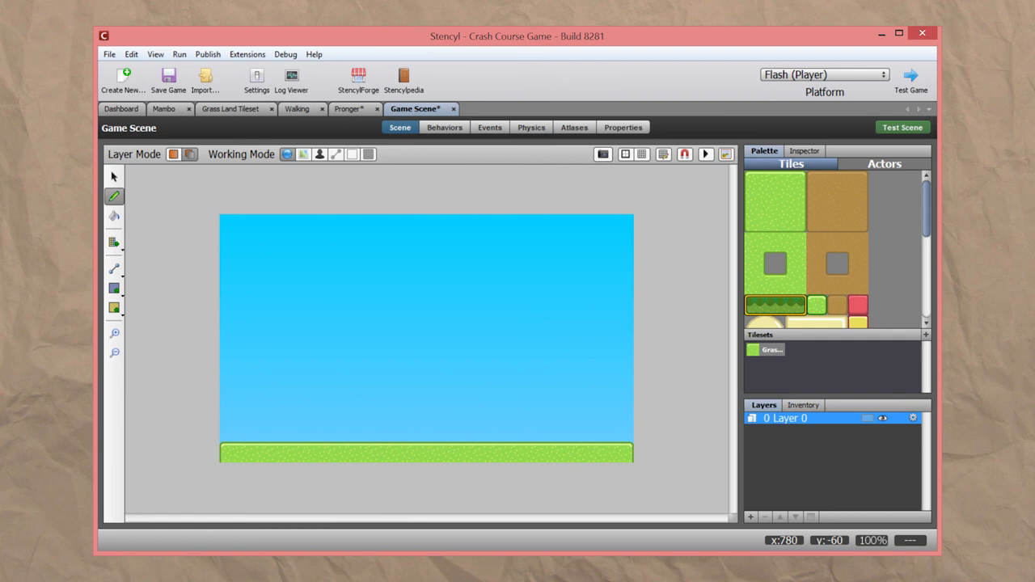
Step: Place Mambo and three Prongers from the Actors palette, then set vertical gravity to 85 under Physics
{"action": "left_click", "coordinate": [883, 164]}
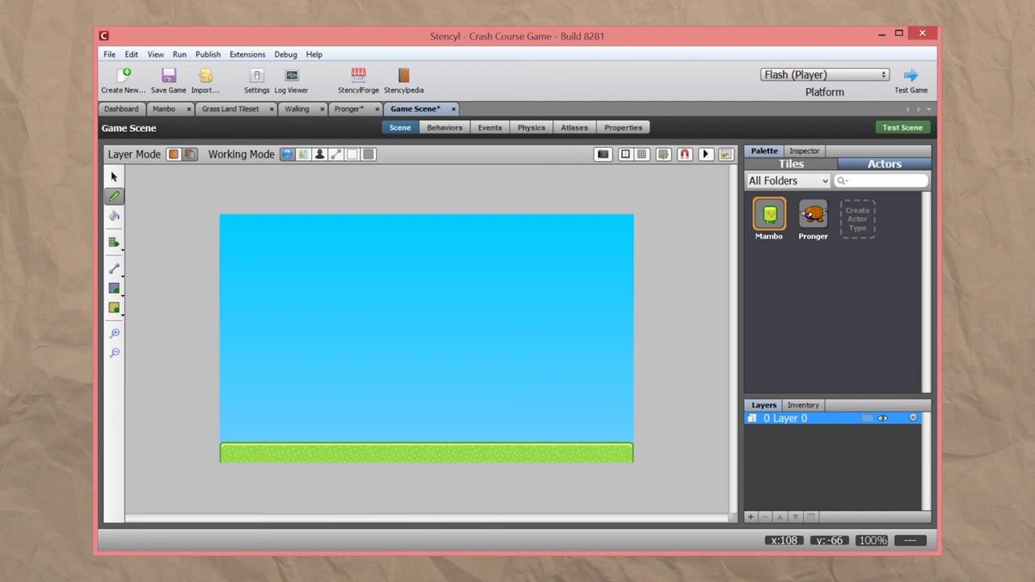
{"action": "left_click", "coordinate": [293, 431]}
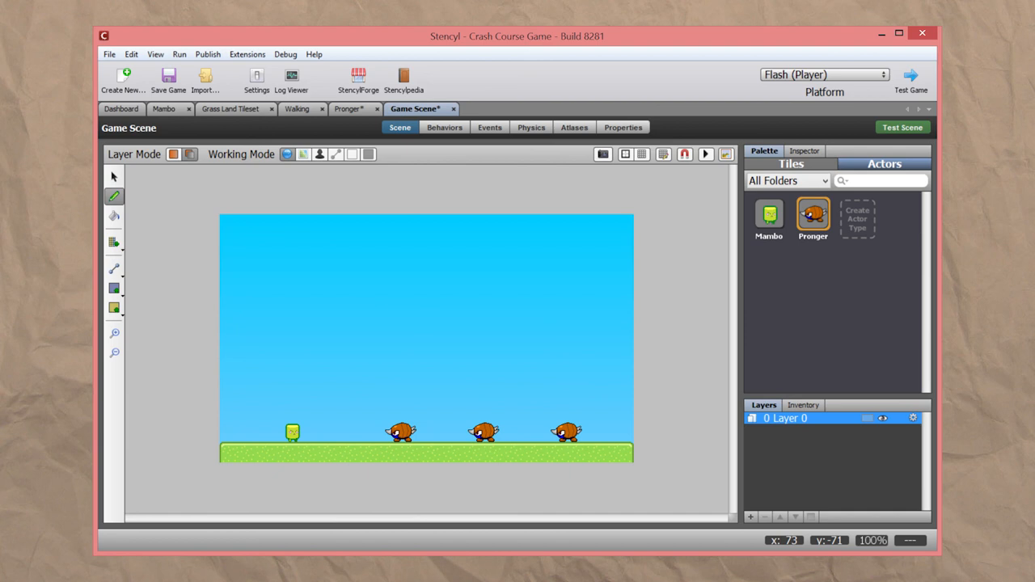
{"action": "left_click", "coordinate": [531, 126]}
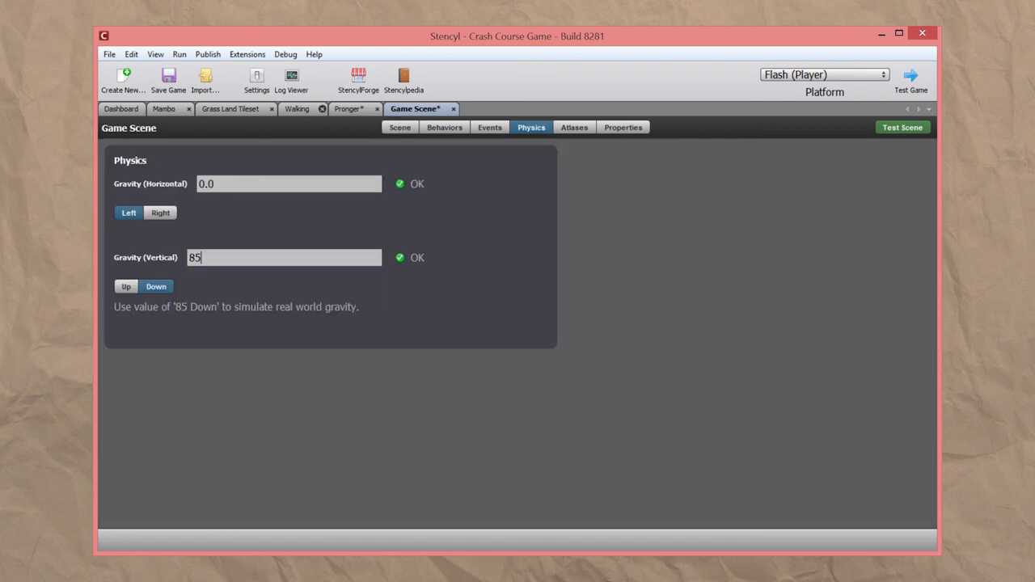